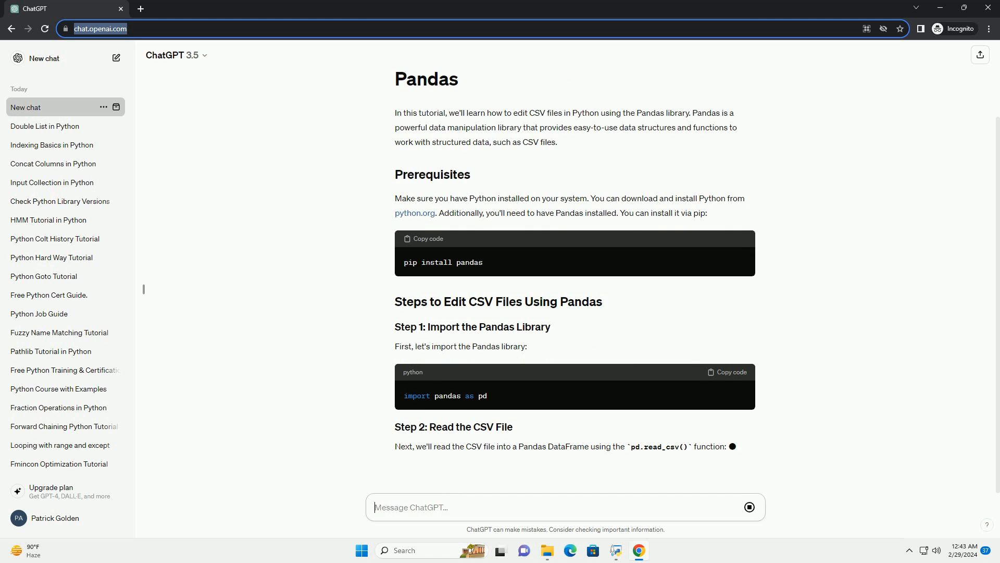
Step: Scroll down to follow the generating tutorial through importing, reading the CSV and DataFrame edits
scroll(down, 3)
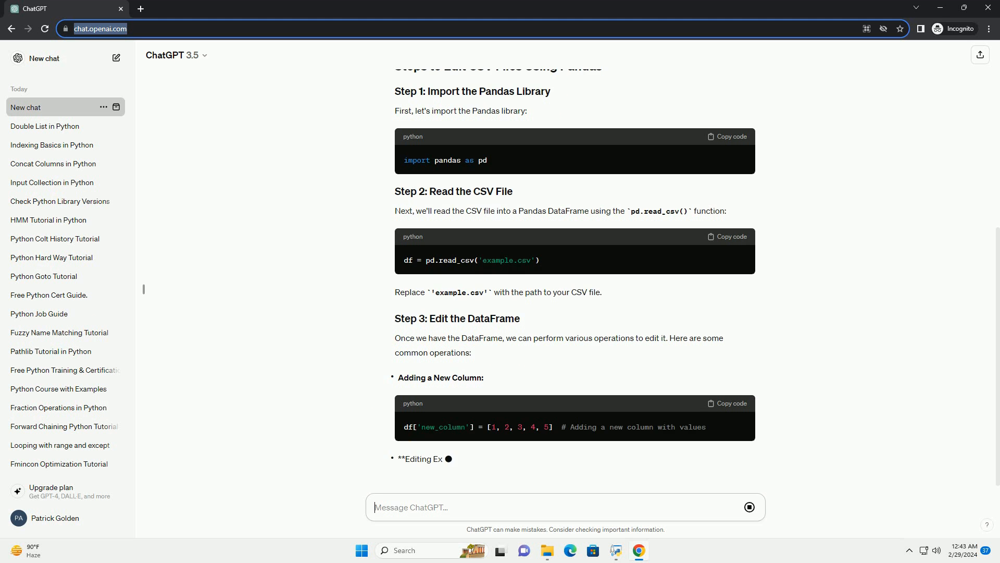
scroll(down, 3)
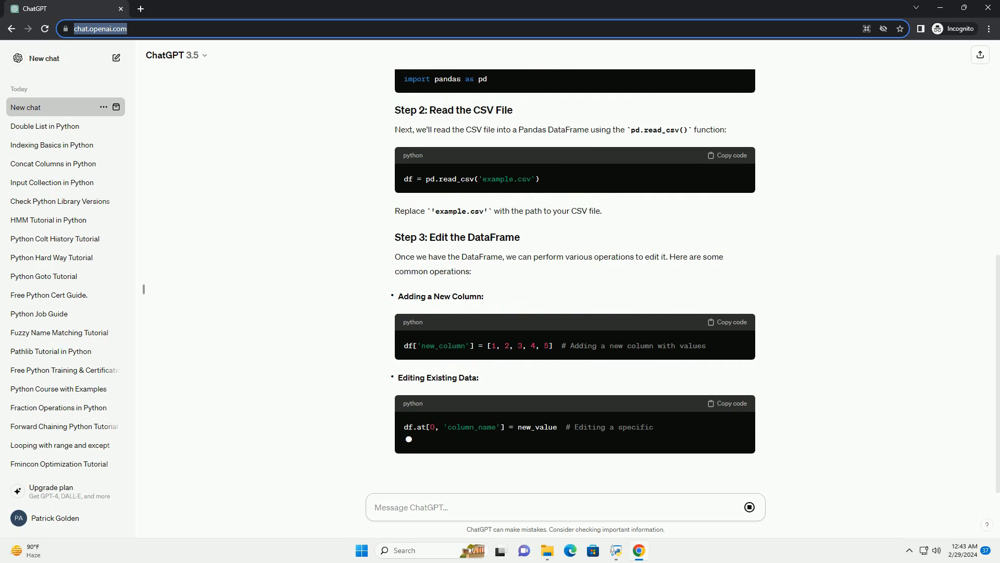
scroll(down, 3)
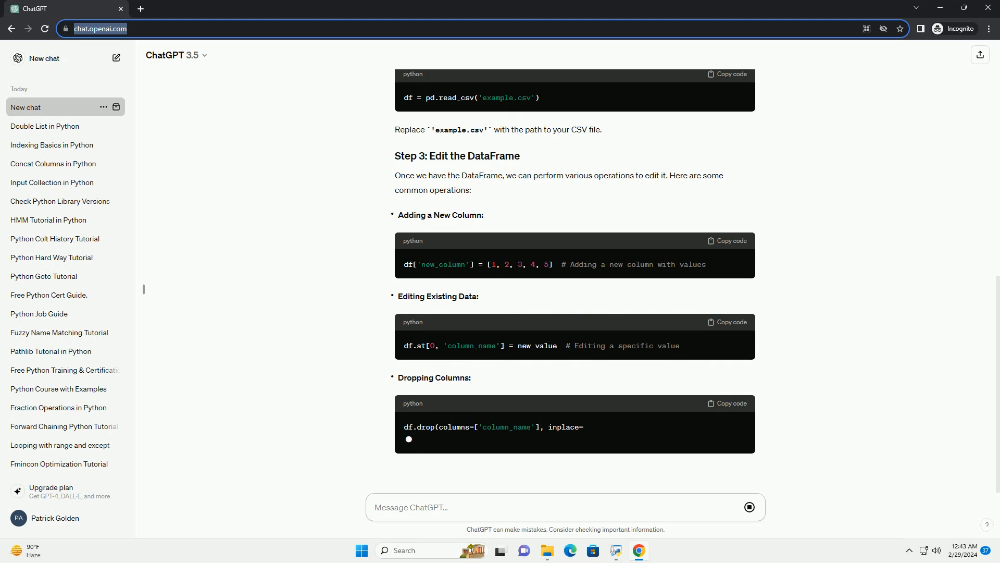
scroll(down, 3)
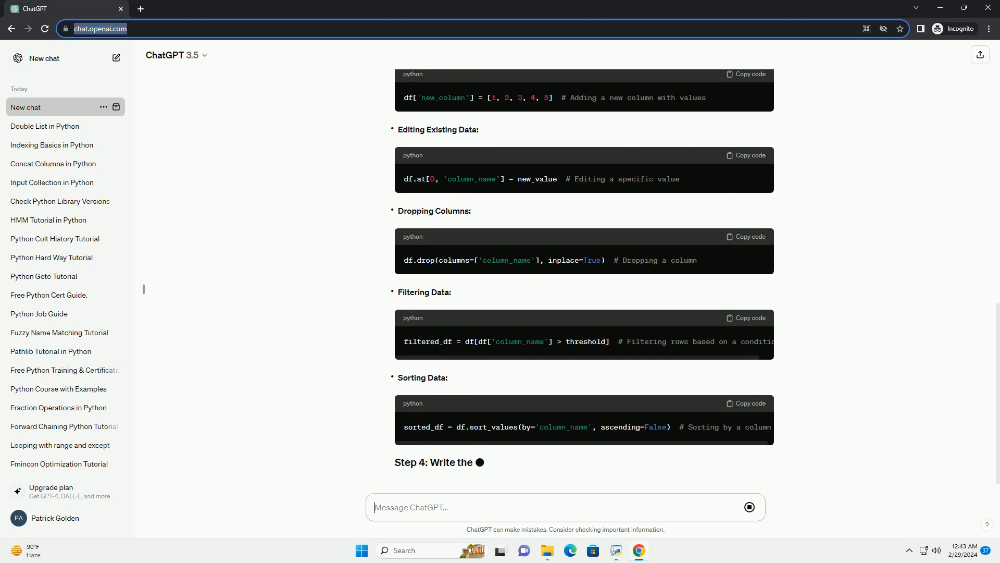
scroll(down, 3)
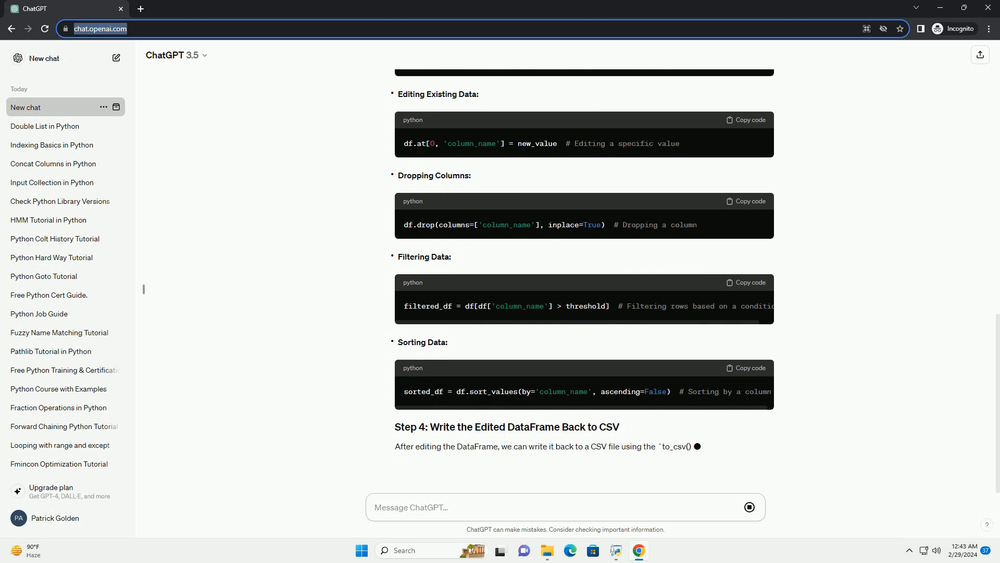
scroll(down, 3)
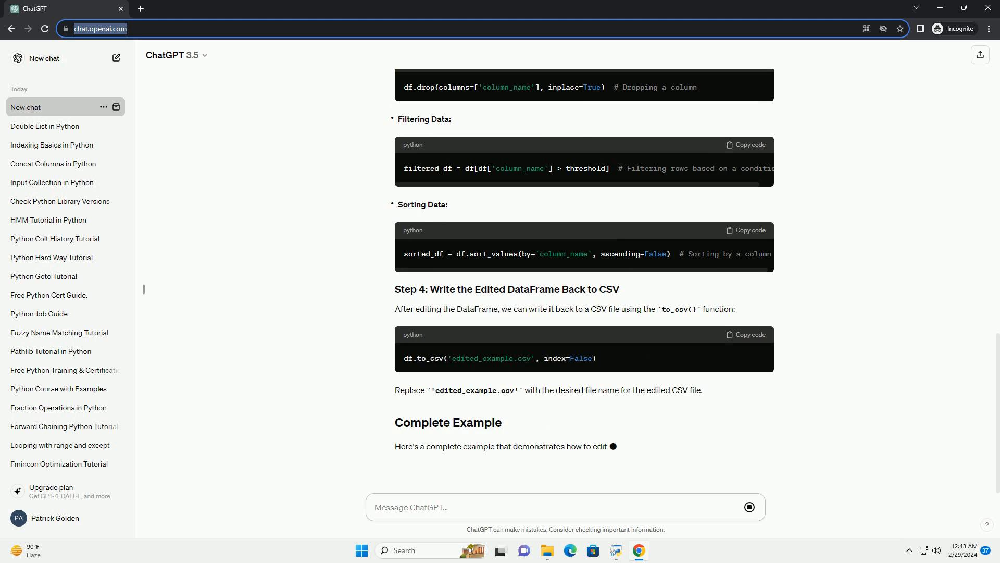
Step: Scroll down to follow Step 4 with df.to_csv and the start of the Complete Example code
scroll(down, 3)
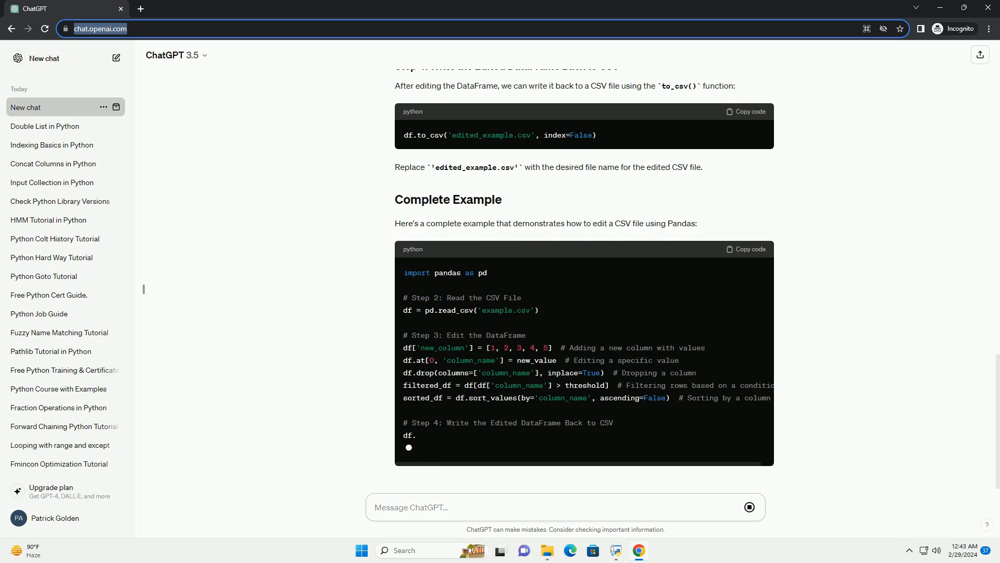
scroll(down, 3)
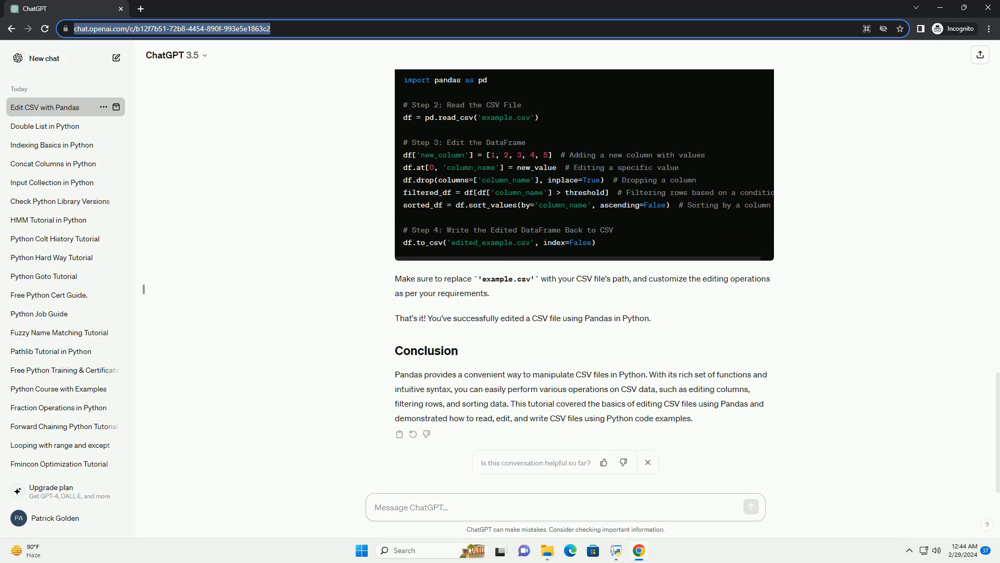
Step: Let the example and Conclusion finish generating, then click on the page
click(564, 508)
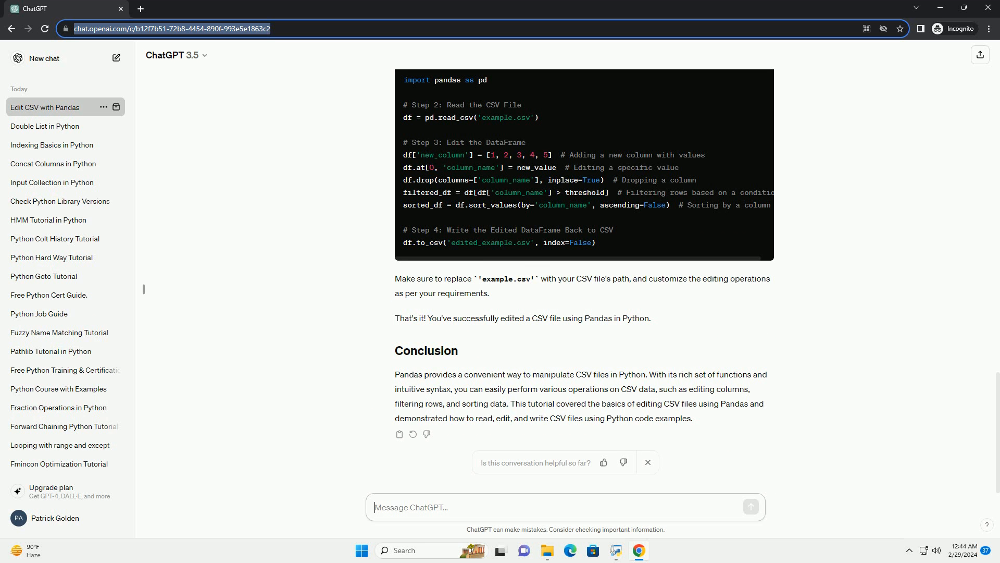